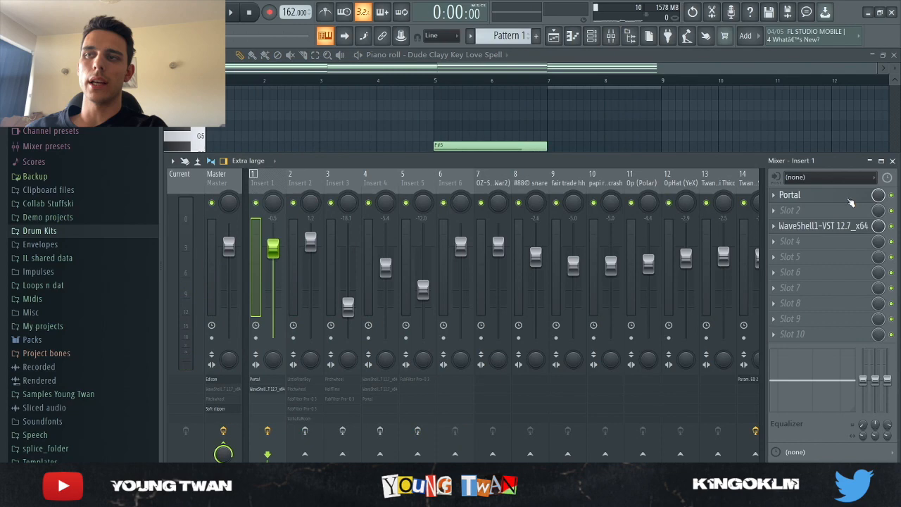
Step: Open the Waves H-Delay plugin in mixer Insert 1's effect chain
click(790, 194)
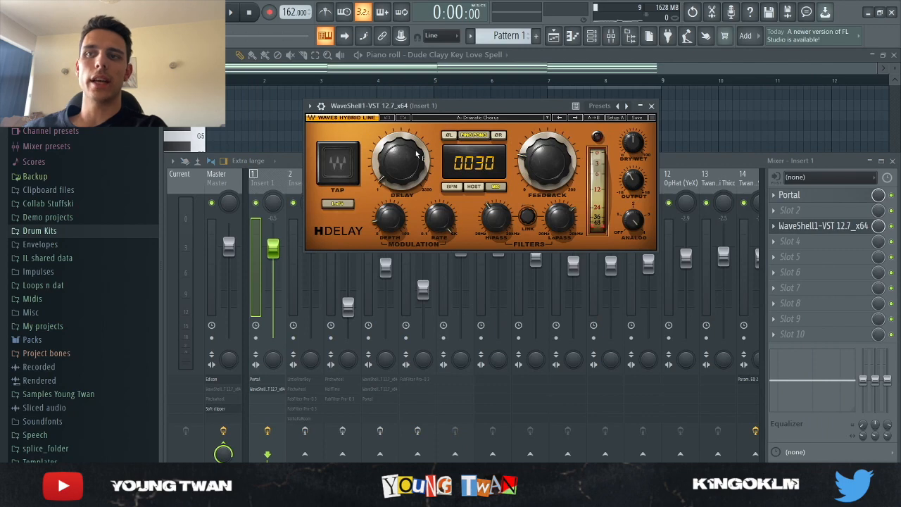
mouse_move(492, 130)
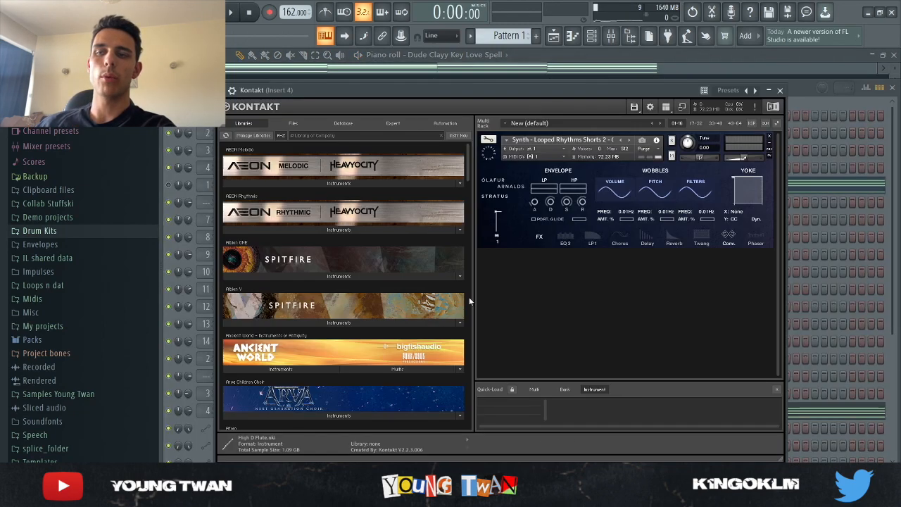
mouse_move(557, 221)
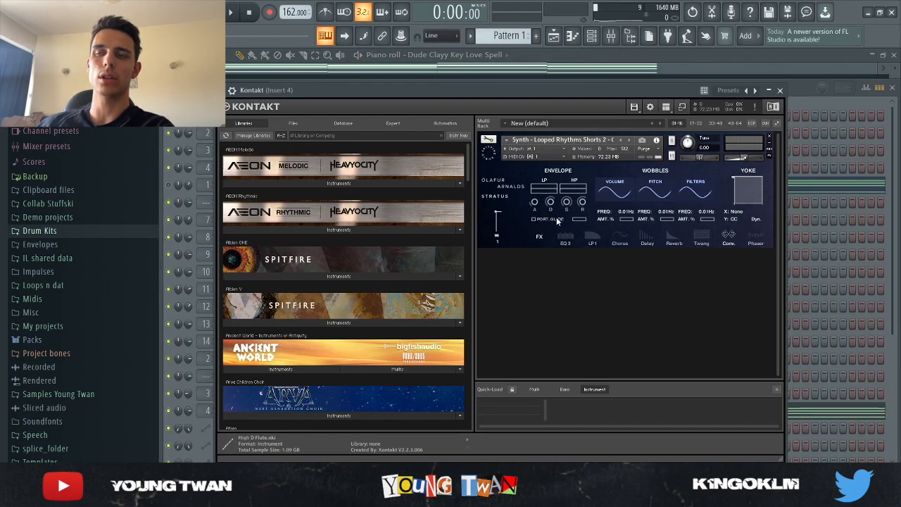
mouse_move(661, 146)
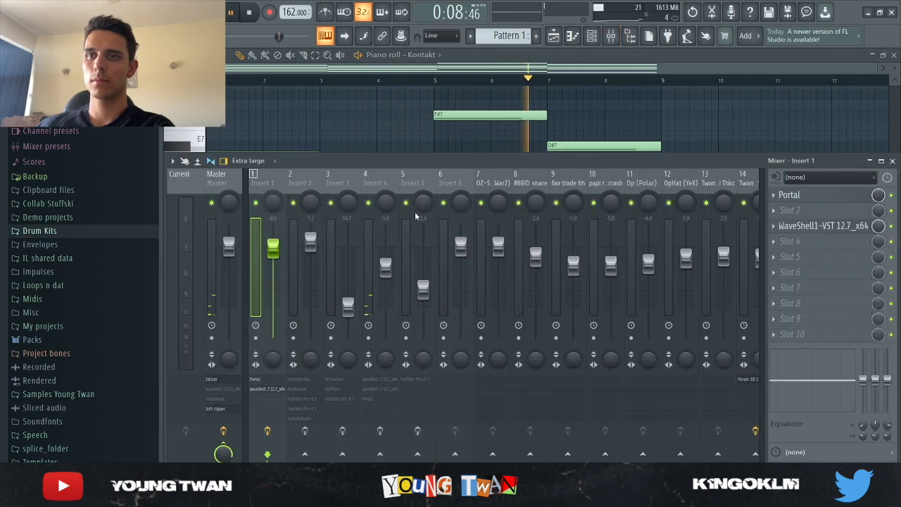
Step: Show Insert 4's chain of two WaveShell plugins and Portal, then stop playback
click(366, 174)
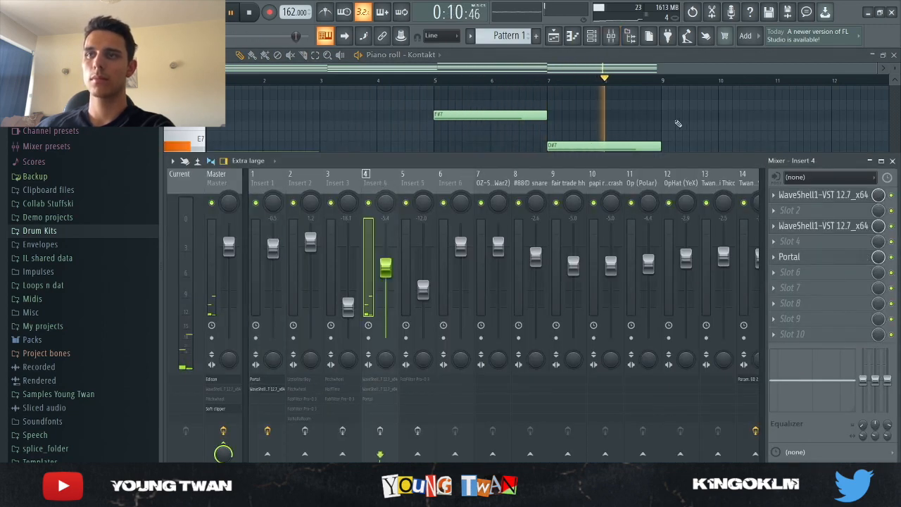
click(249, 12)
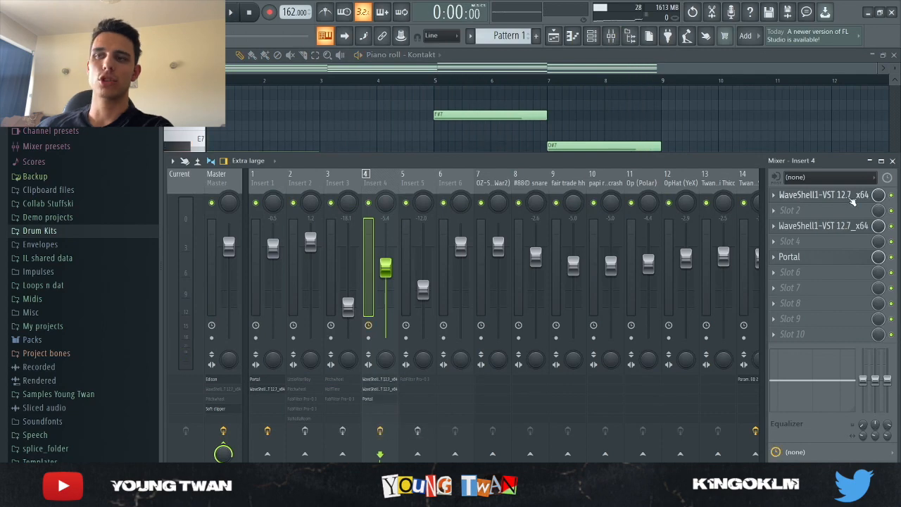
Step: Check Insert 4's J37 tape plugin, then open the 'twilight - textures' clip's sample settings
click(823, 195)
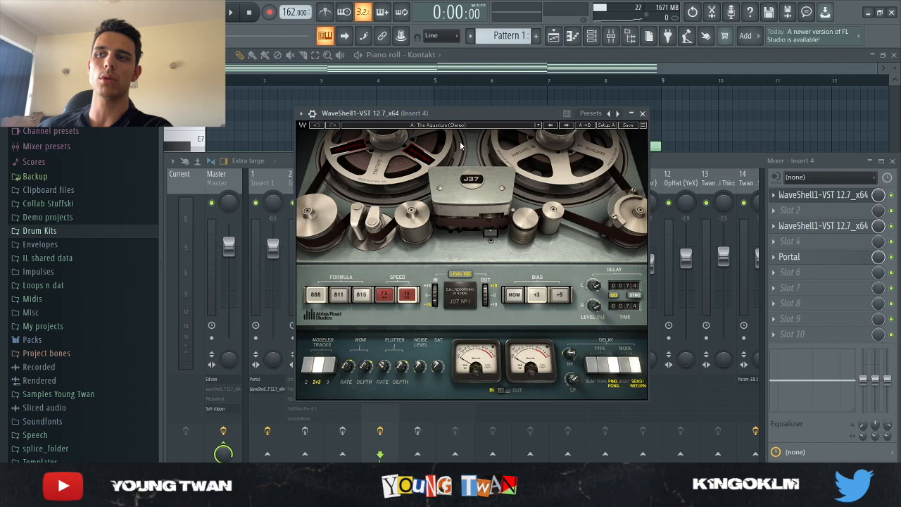
click(823, 225)
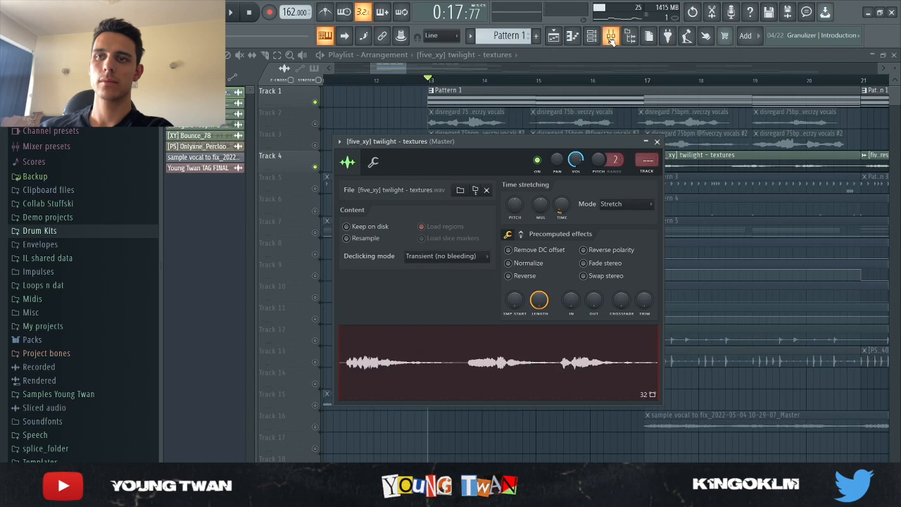
Step: Close the vocals #2 sample settings and open Insert 3's Pitchwheel plugin
click(610, 35)
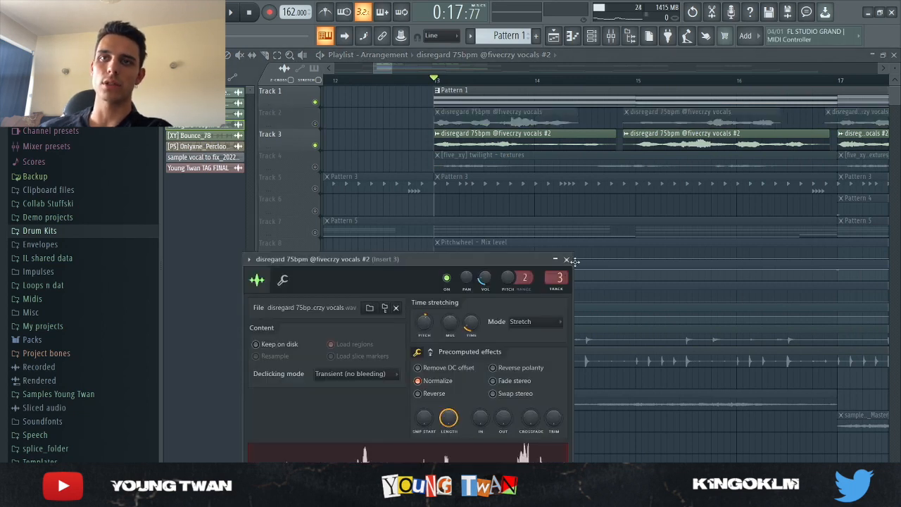
click(567, 259)
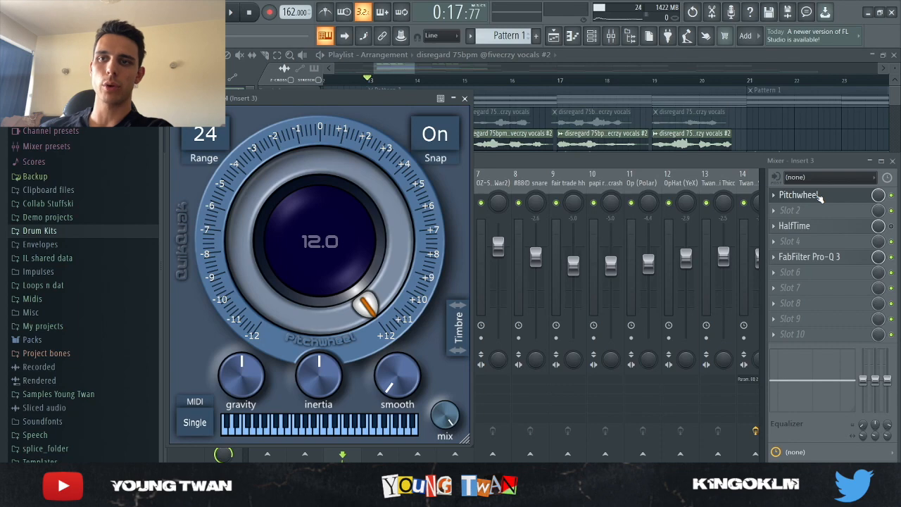
Step: Close Pitchwheel, confirm the vocals clip has Reverse on, and close its settings
click(809, 256)
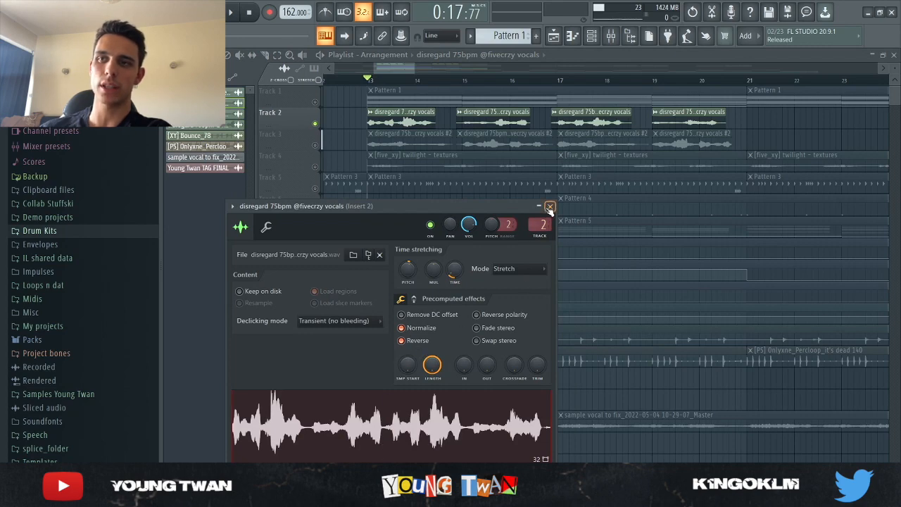
click(549, 206)
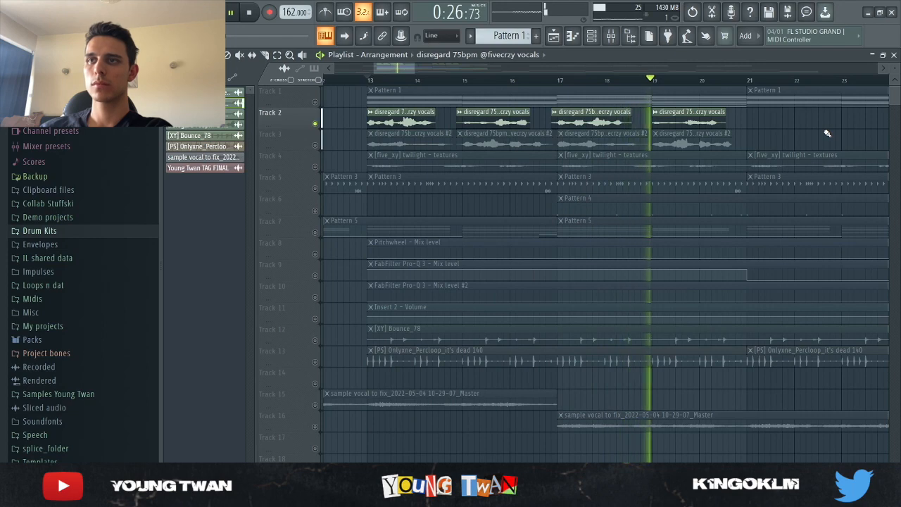
Step: Stop playback and review Insert 2's FabFilter Pro-Q 3 and ValhallaRoom windows
click(609, 36)
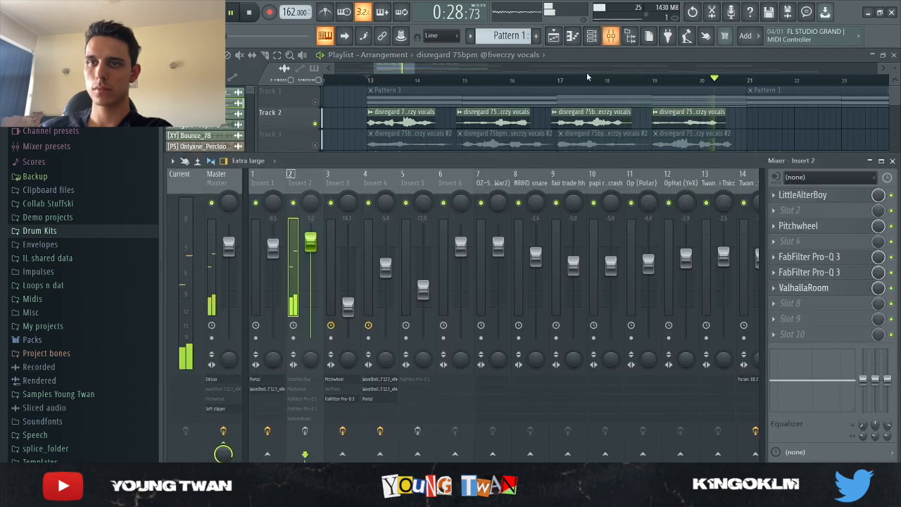
click(248, 12)
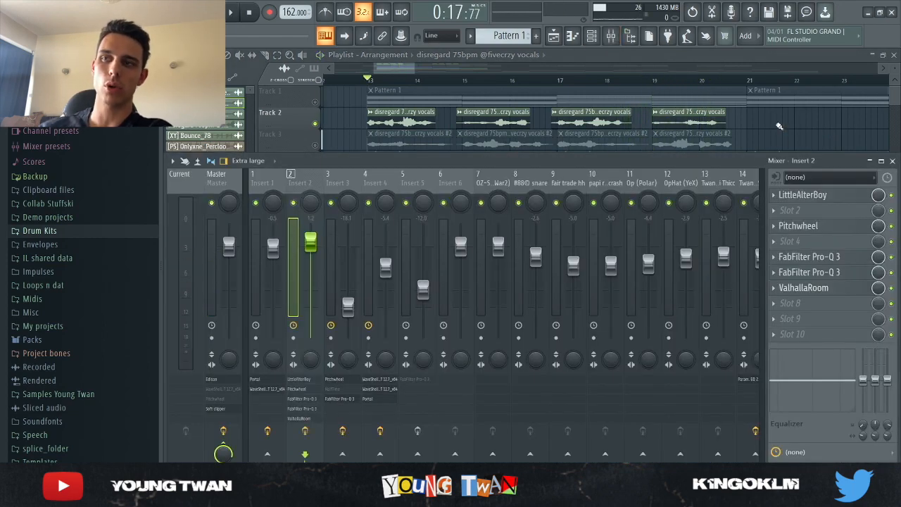
click(803, 195)
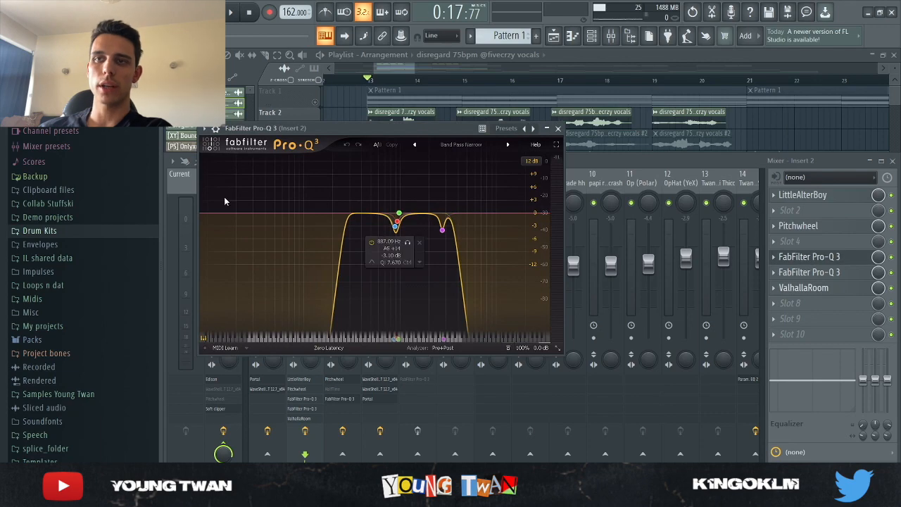
click(558, 128)
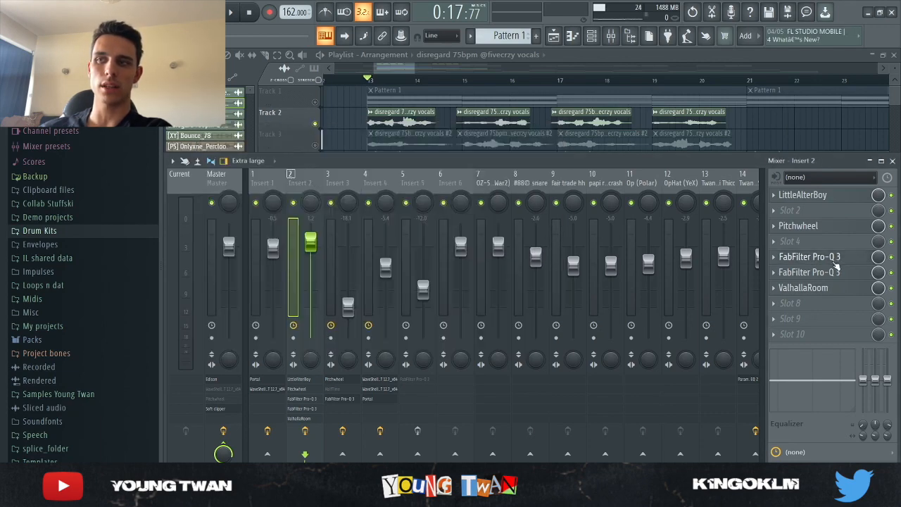
double_click(804, 287)
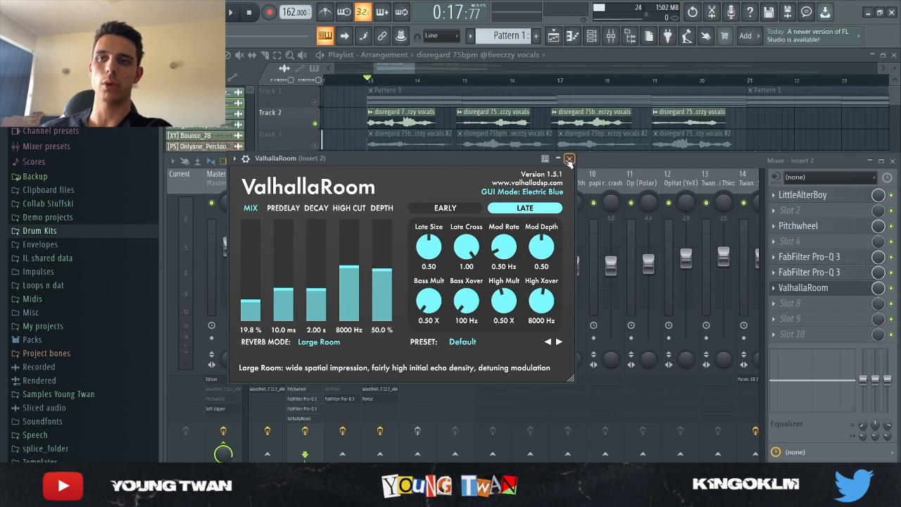
click(569, 158)
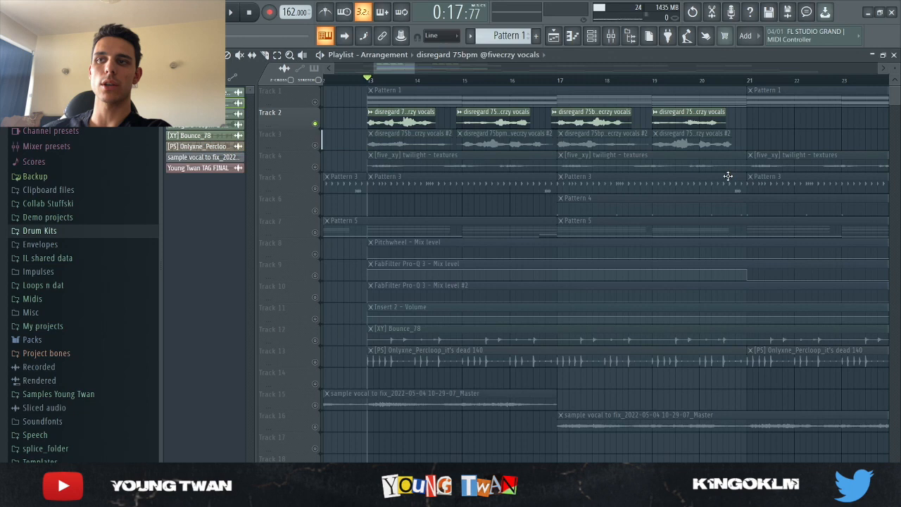
Step: Resume playback of the full arrangement, focusing on the Bounce_78 and percussion loop tracks
click(229, 12)
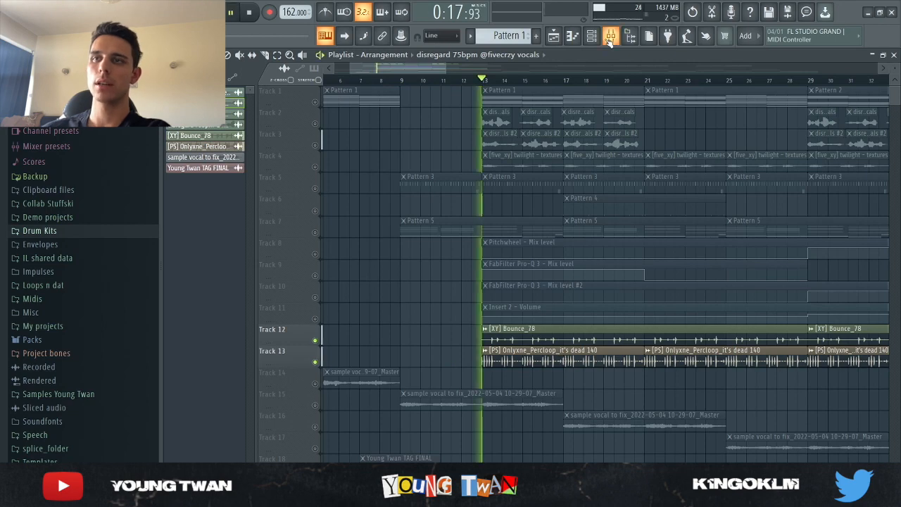
Step: Stop playback and open the Abbey Road Chambers reverb on the Master chain
click(610, 36)
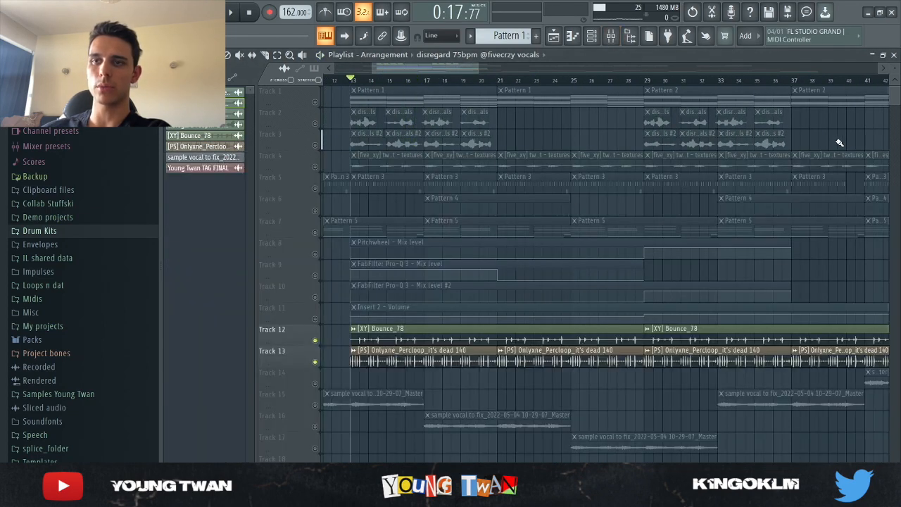
click(229, 12)
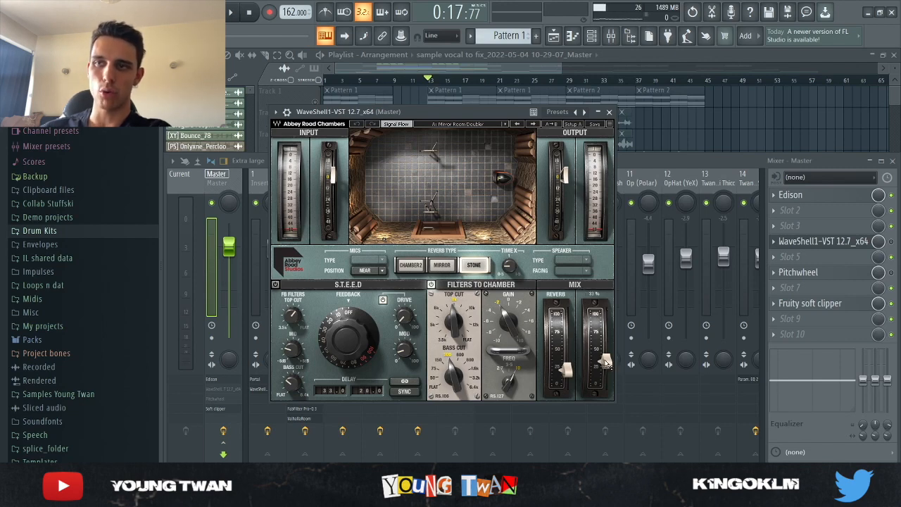
Step: Open the Master's Pitchwheel plugin, which lowers pitch by 2 semitones
click(798, 272)
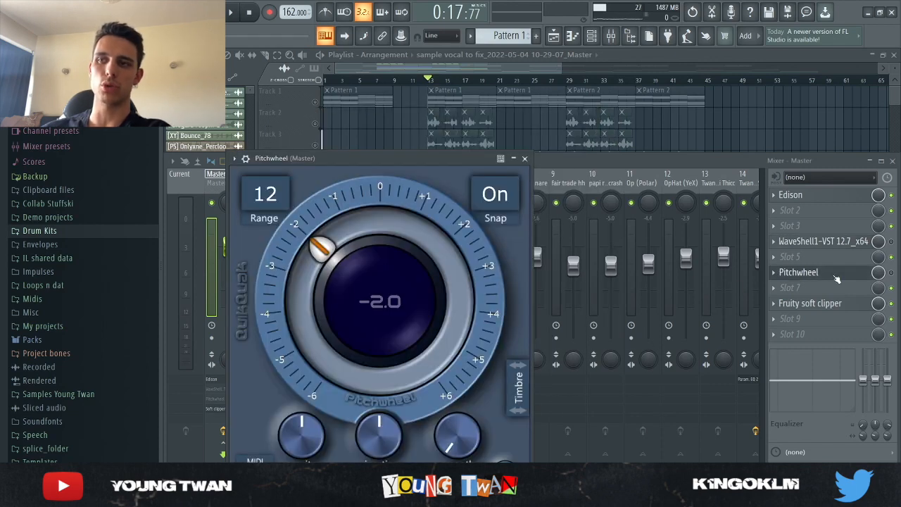
click(525, 158)
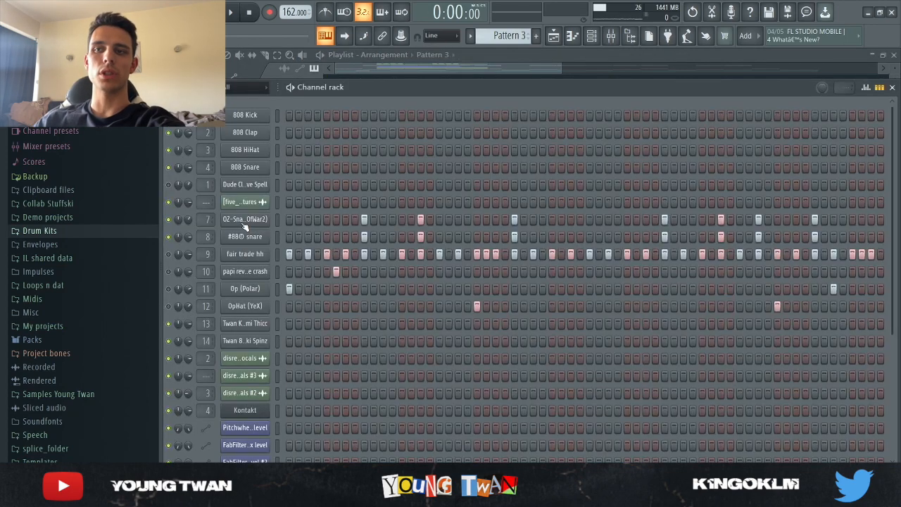
Step: Play and stop Pattern 3, then play the 'fair trade hh' notes in the piano roll
click(231, 12)
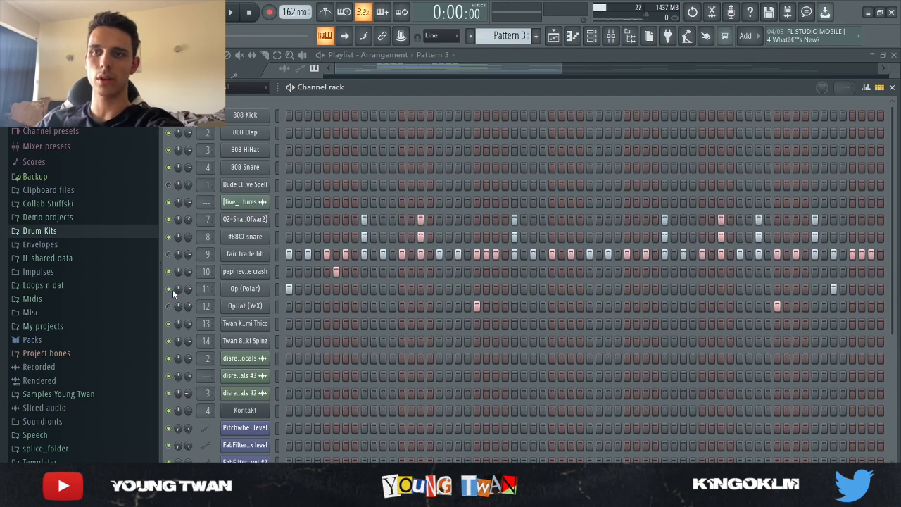
click(230, 12)
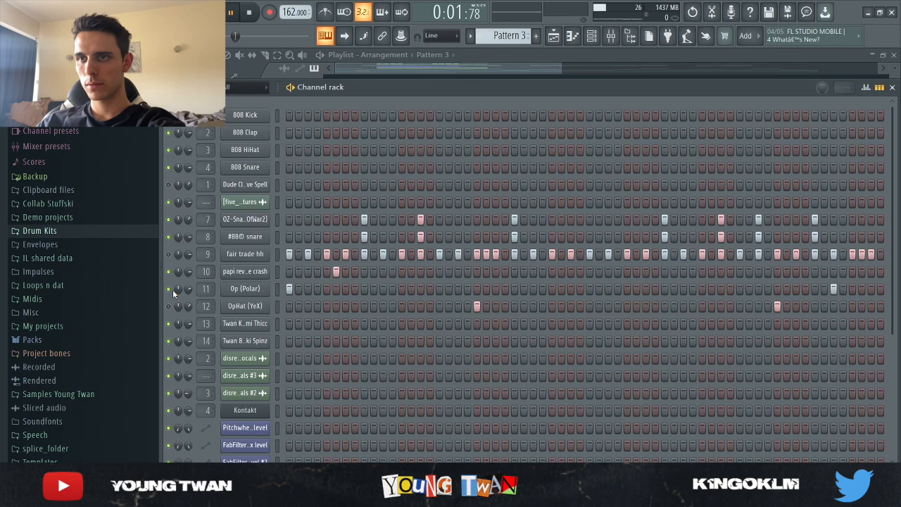
click(231, 12)
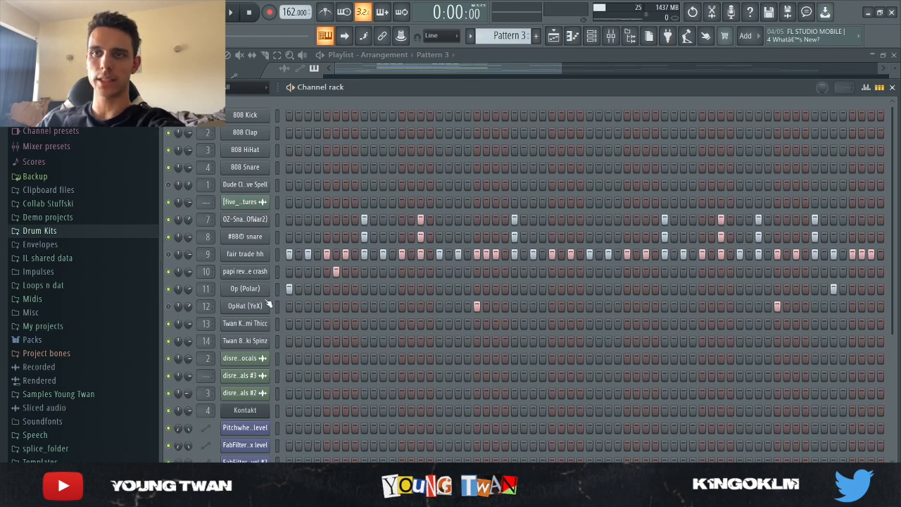
click(231, 12)
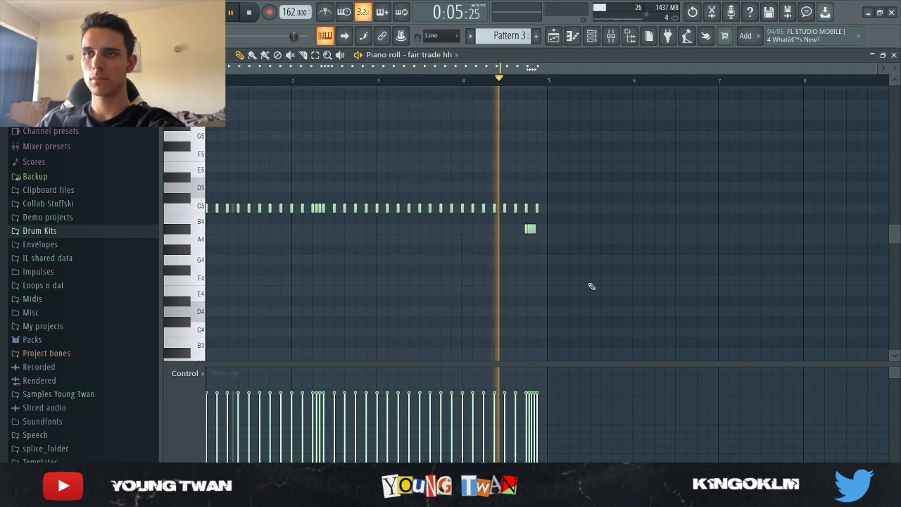
Step: Select Pattern 5 and open the 'Twan 808 - Yessirski Spinz' 808 notes in the piano roll
click(249, 12)
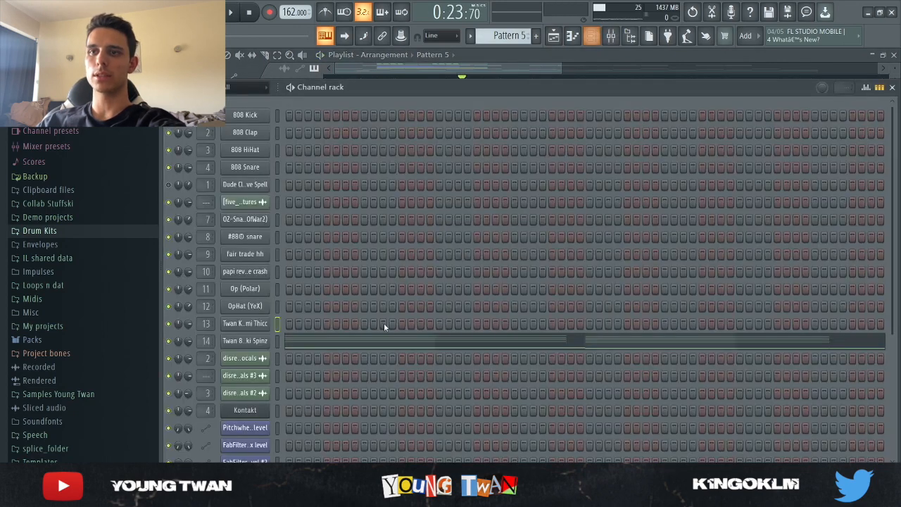
double_click(244, 341)
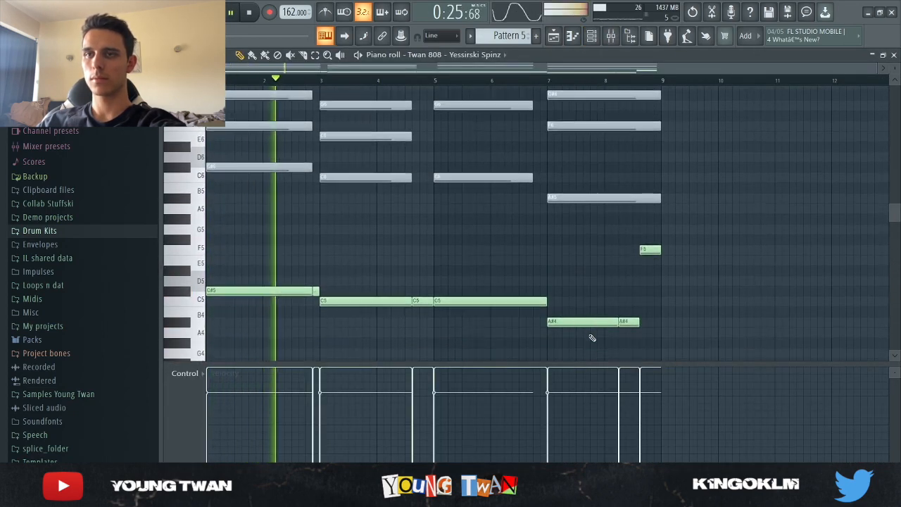